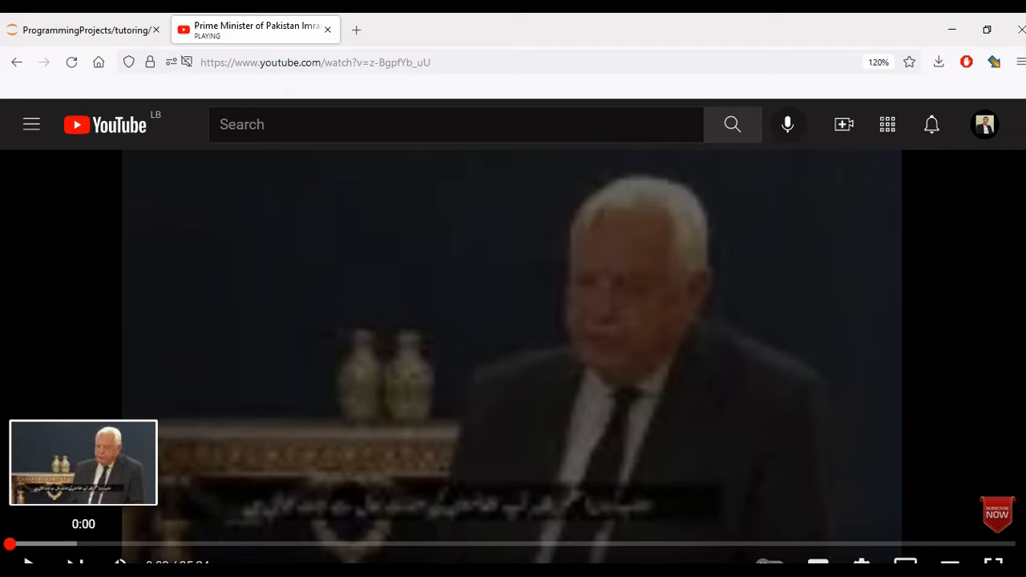
# Start playback of the Pakistan Prime Minister interview video on YouTube.
pyautogui.click(513, 352)
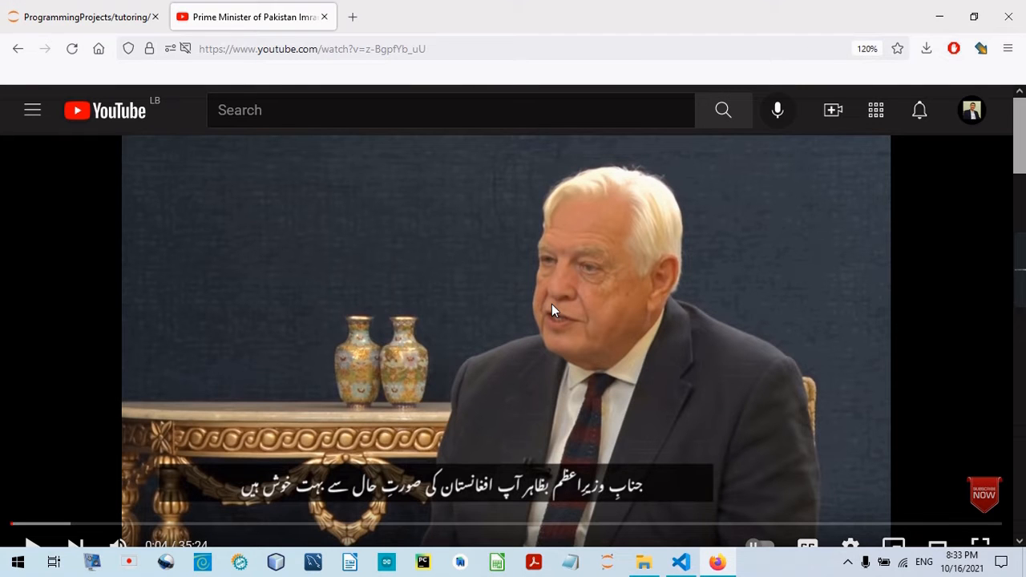
pyautogui.moveTo(558, 276)
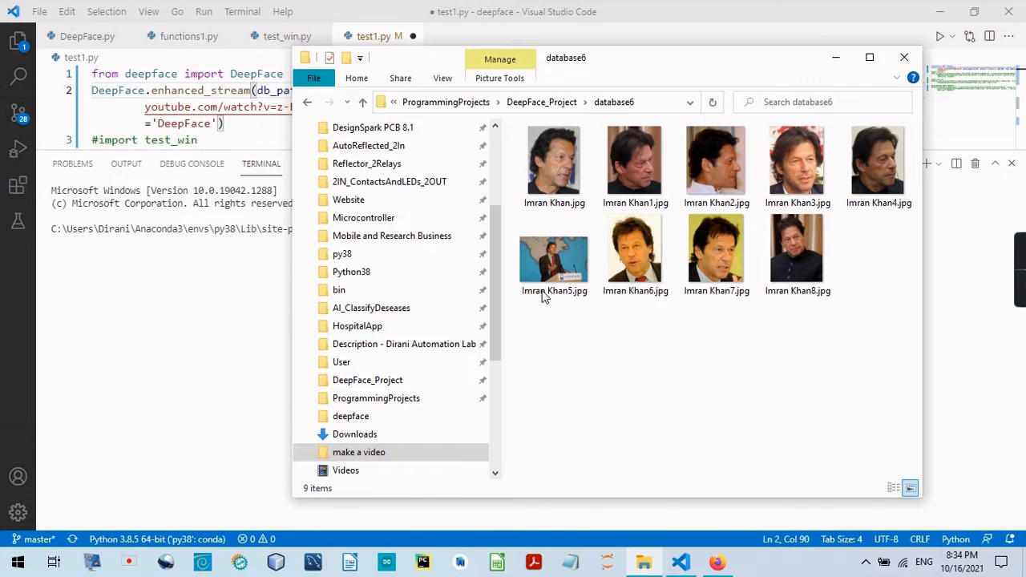
pyautogui.moveTo(687, 361)
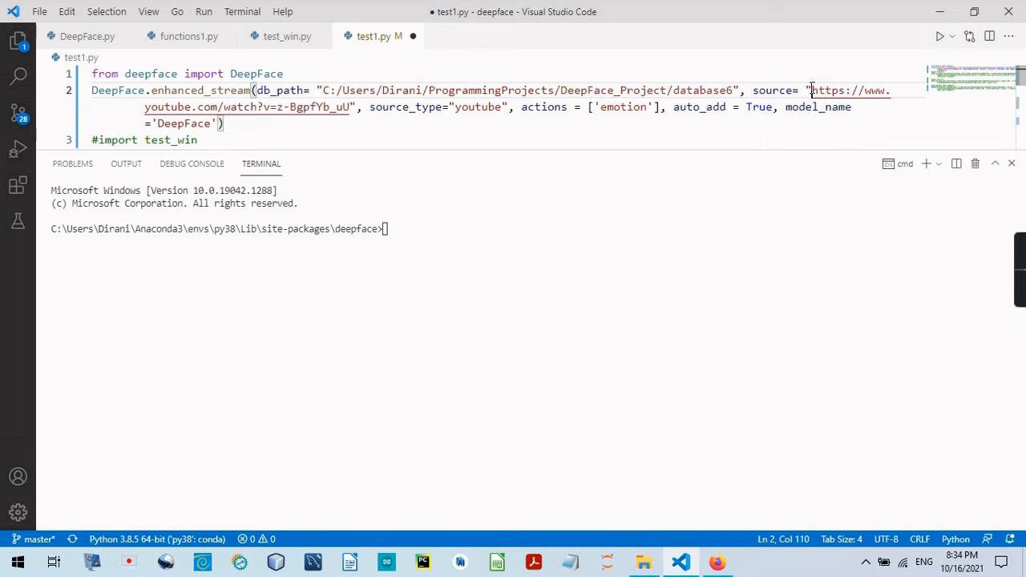
# Highlight the YouTube source URL and auto_add in test1.py, then glance at the face-image folder.
pyautogui.moveTo(812, 91); pyautogui.dragTo(353, 106)
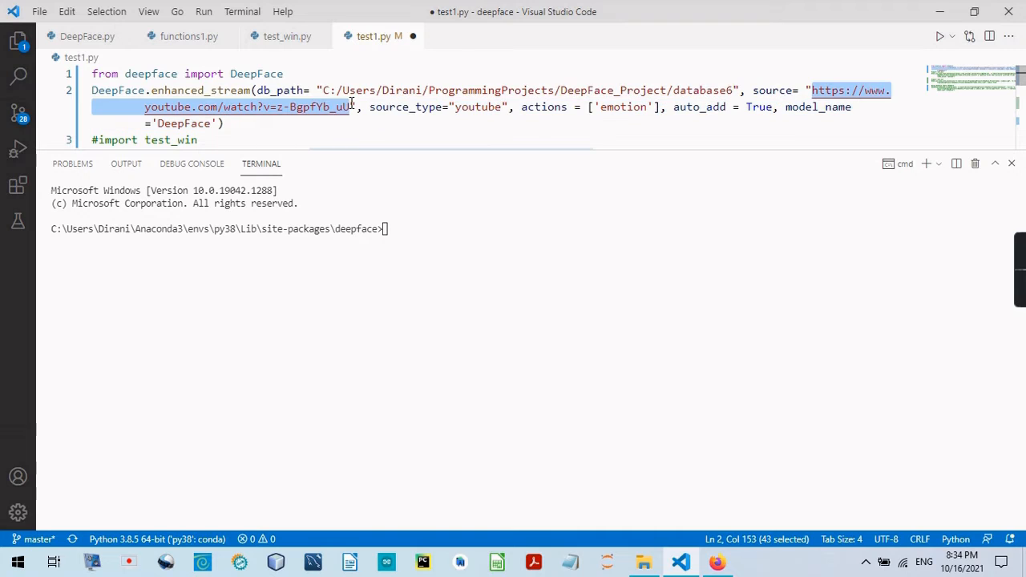
pyautogui.moveTo(421, 113)
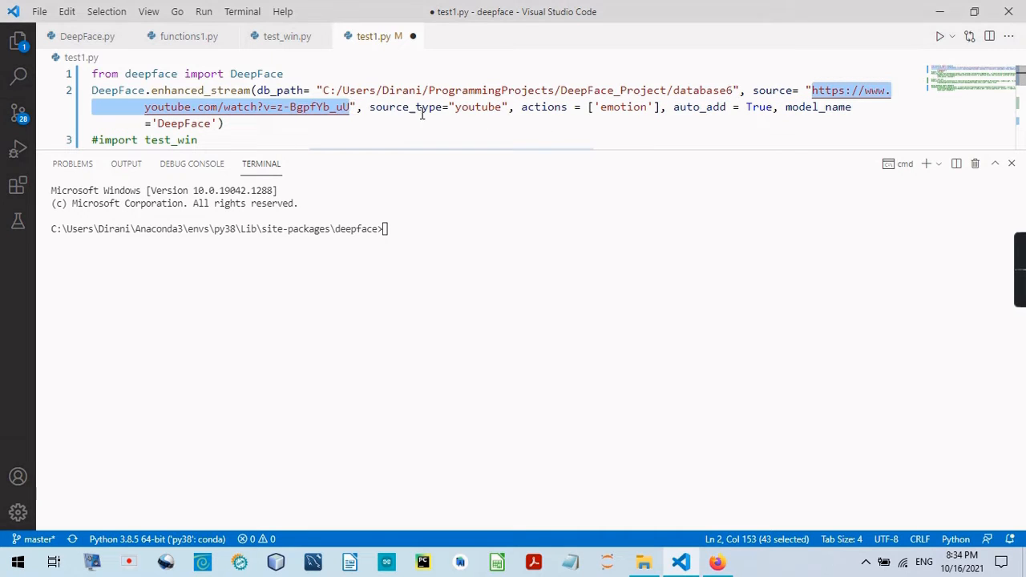
pyautogui.click(473, 107)
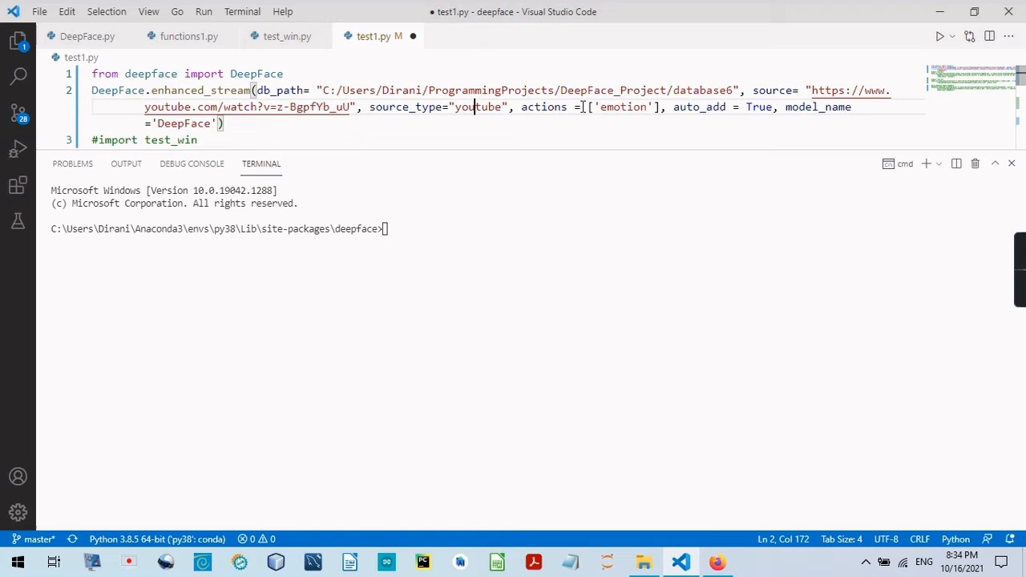
pyautogui.doubleClick(698, 107)
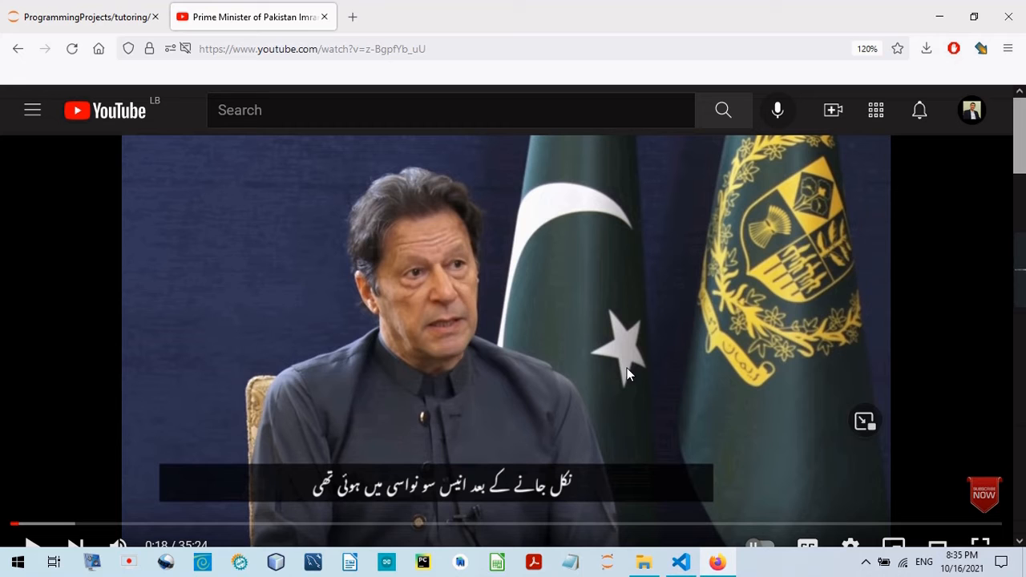
pyautogui.moveTo(19, 525)
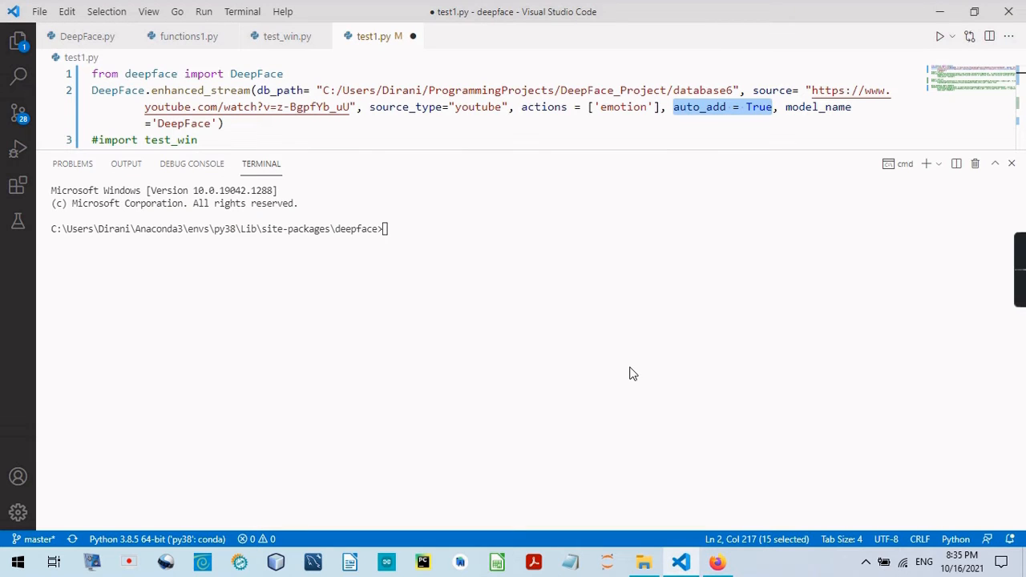
pyautogui.moveTo(618, 175)
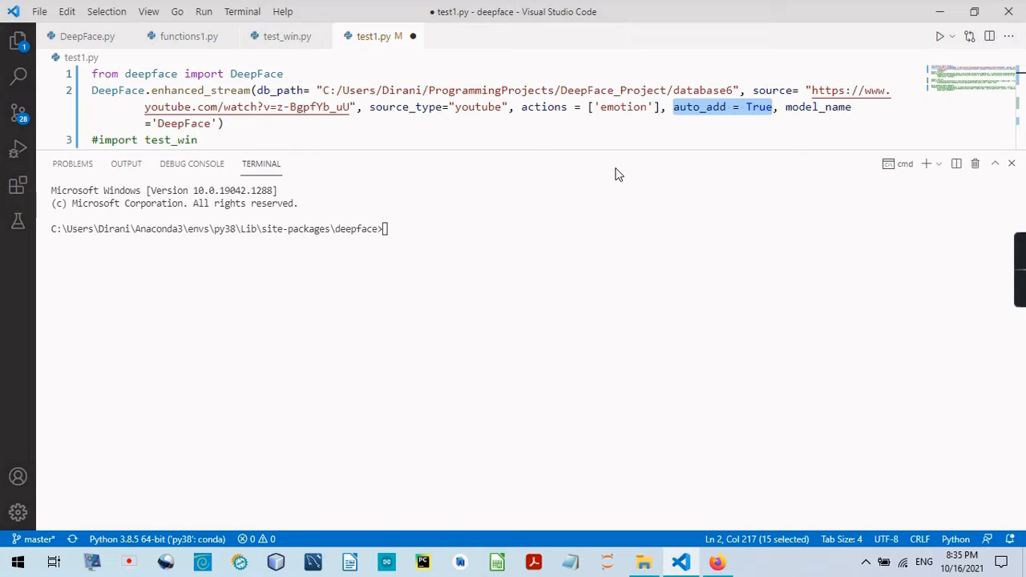
pyautogui.press('alt+tab')
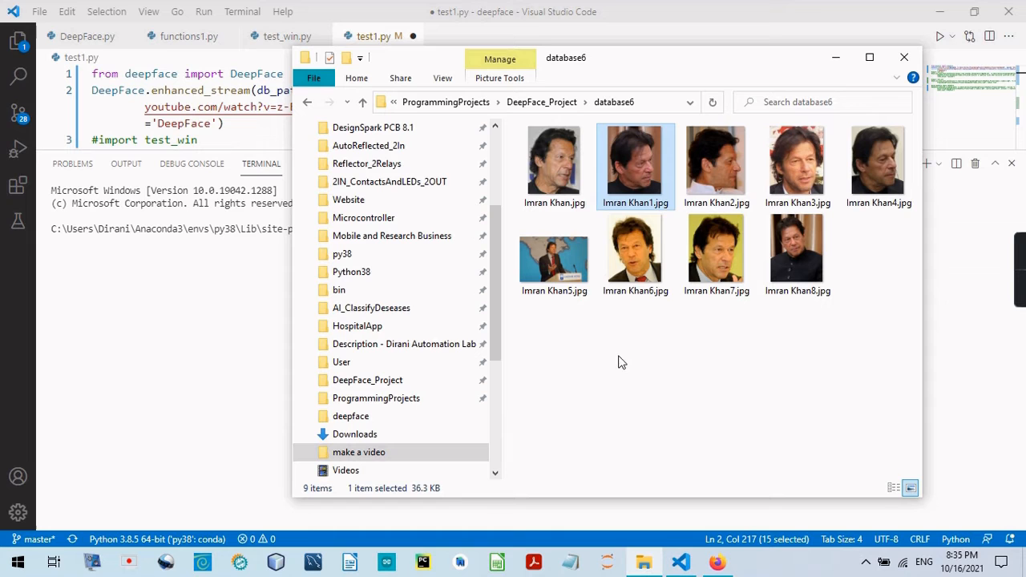
pyautogui.moveTo(553, 372)
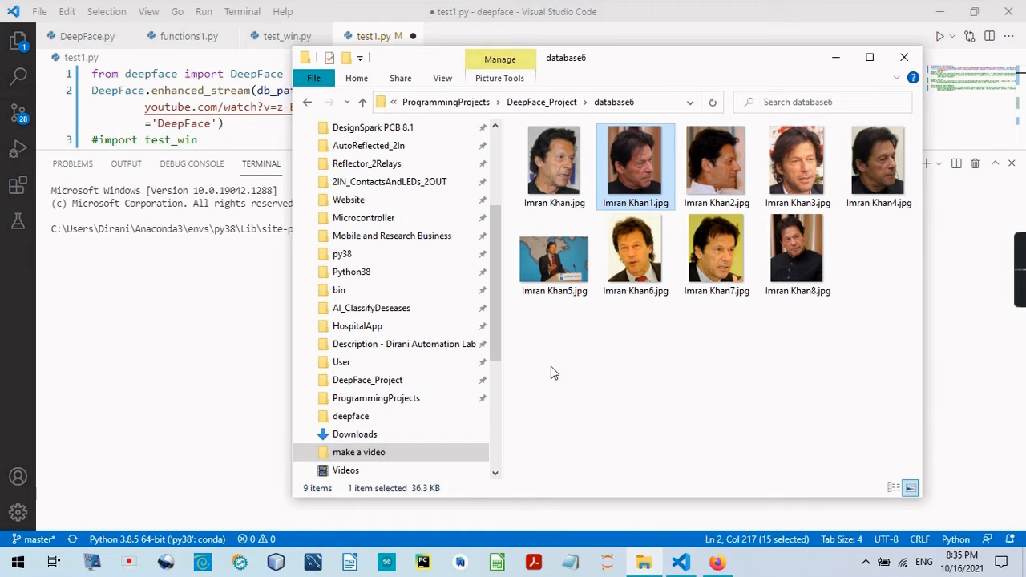
pyautogui.press('alt+tab')
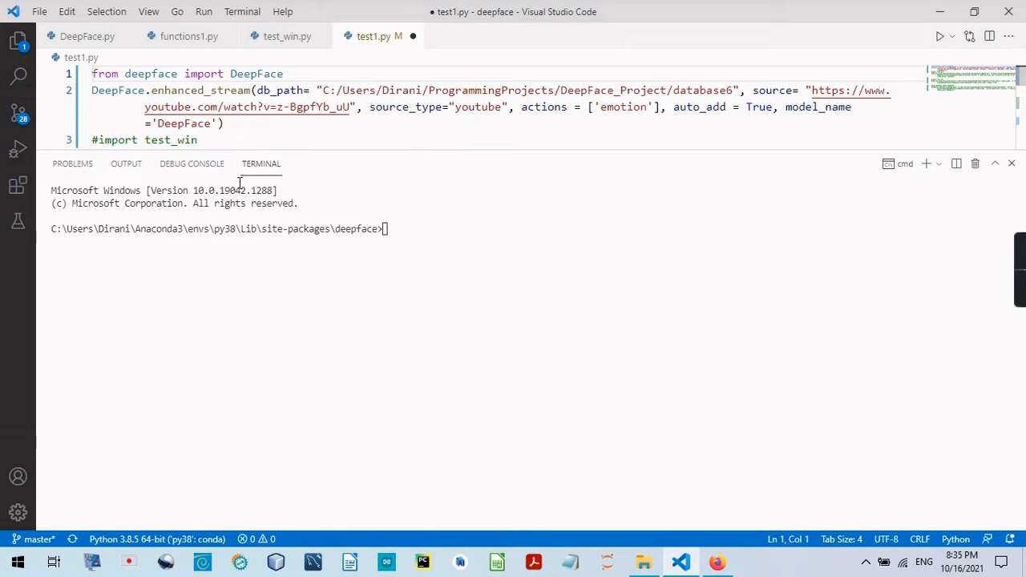
pyautogui.moveTo(393, 328)
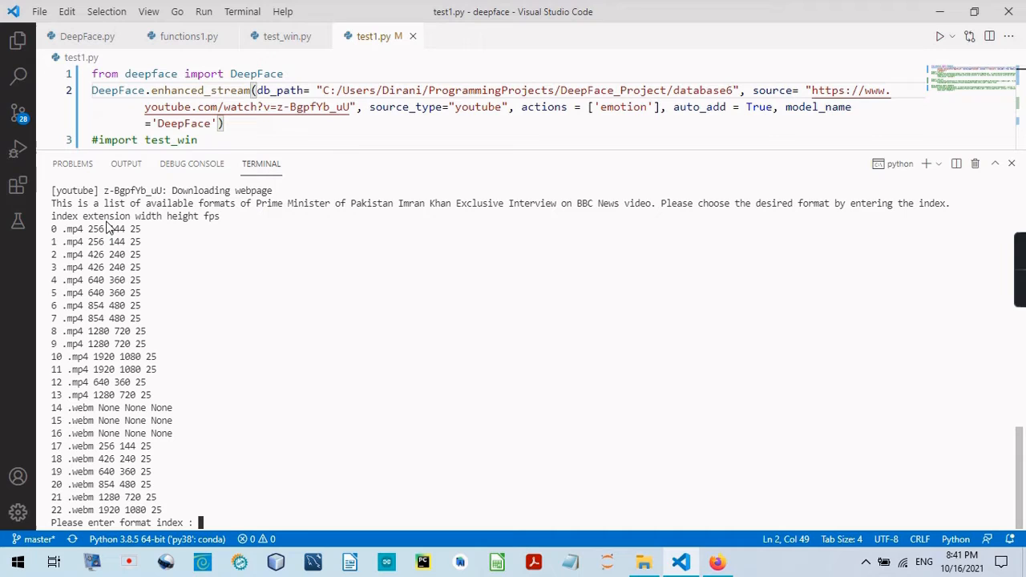
pyautogui.moveTo(142, 483)
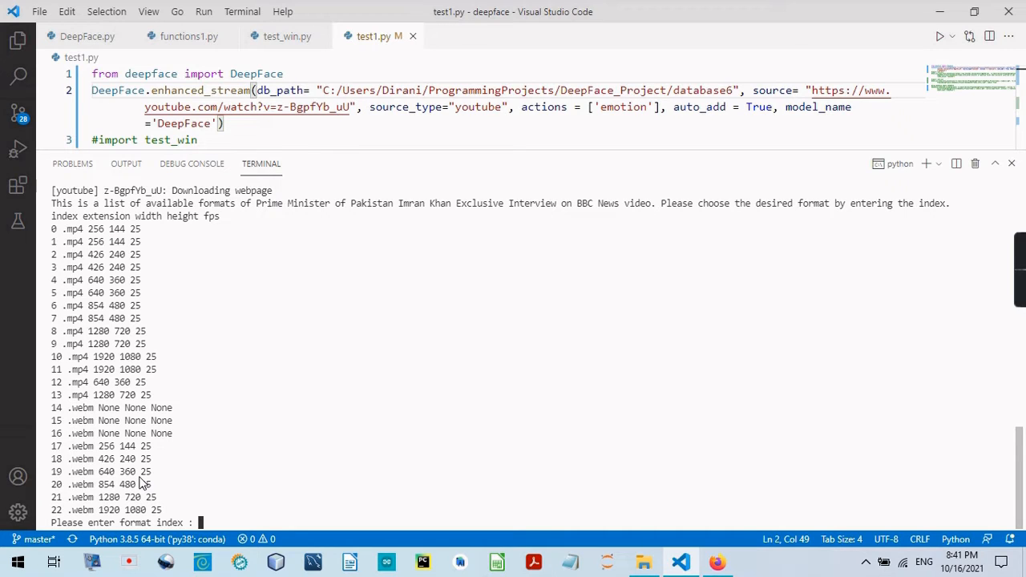
pyautogui.moveTo(84, 269)
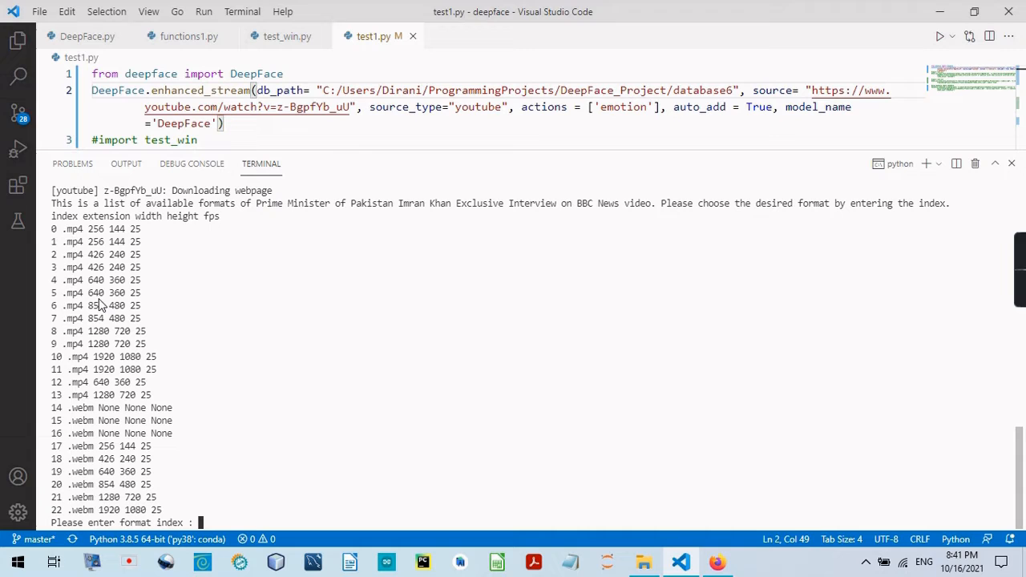
pyautogui.moveTo(58, 309)
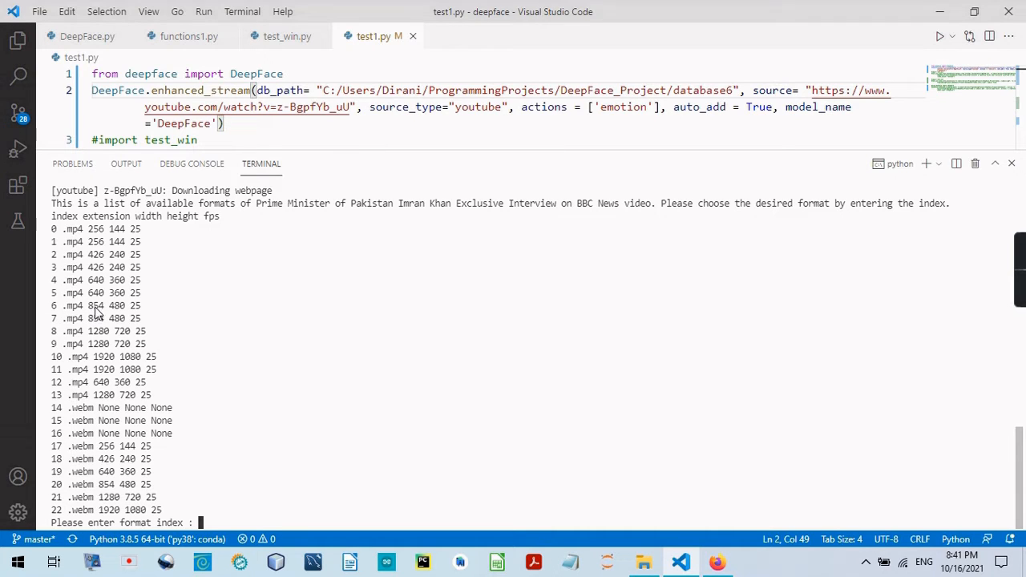
pyautogui.moveTo(122, 313)
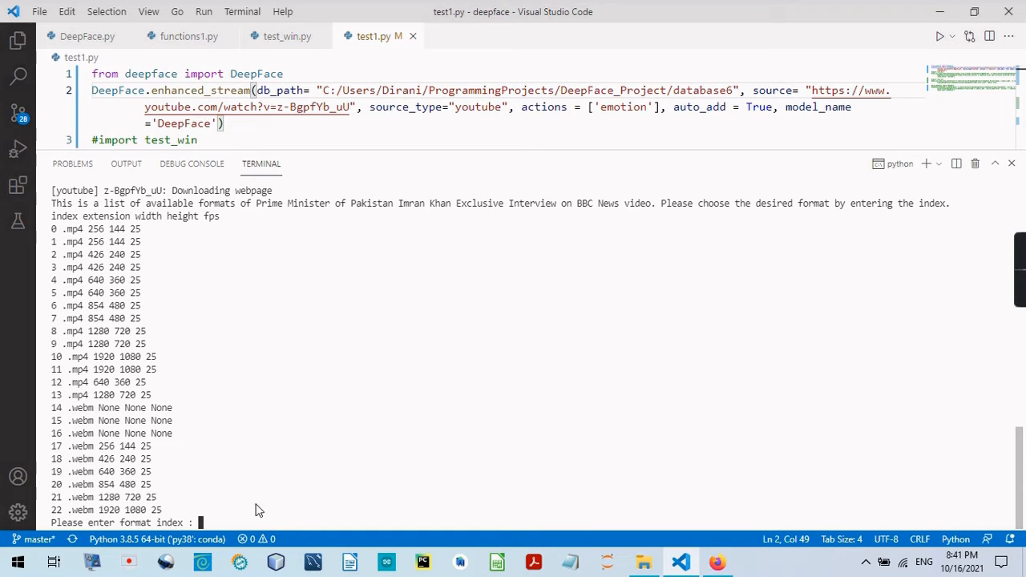
# Enter format index 6 (854×480 mp4) and scroll the terminal as frames process.
pyautogui.write('6')
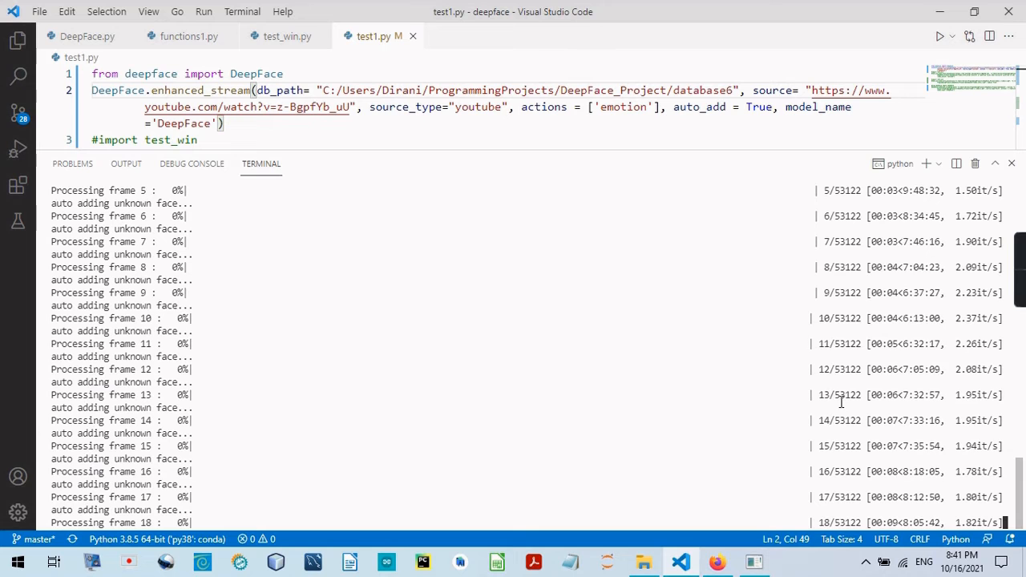
pyautogui.scroll(-3)
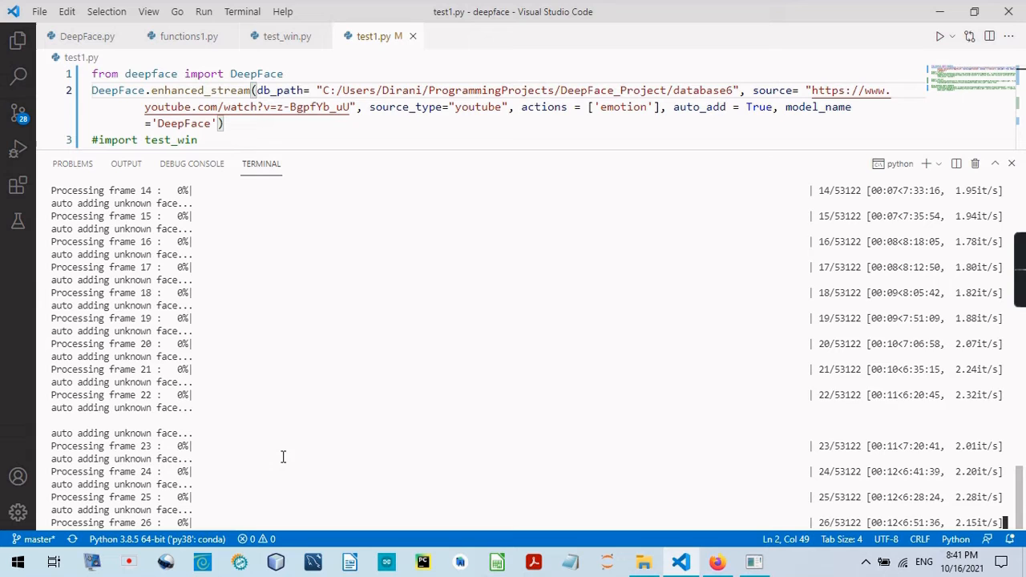
pyautogui.scroll(-3)
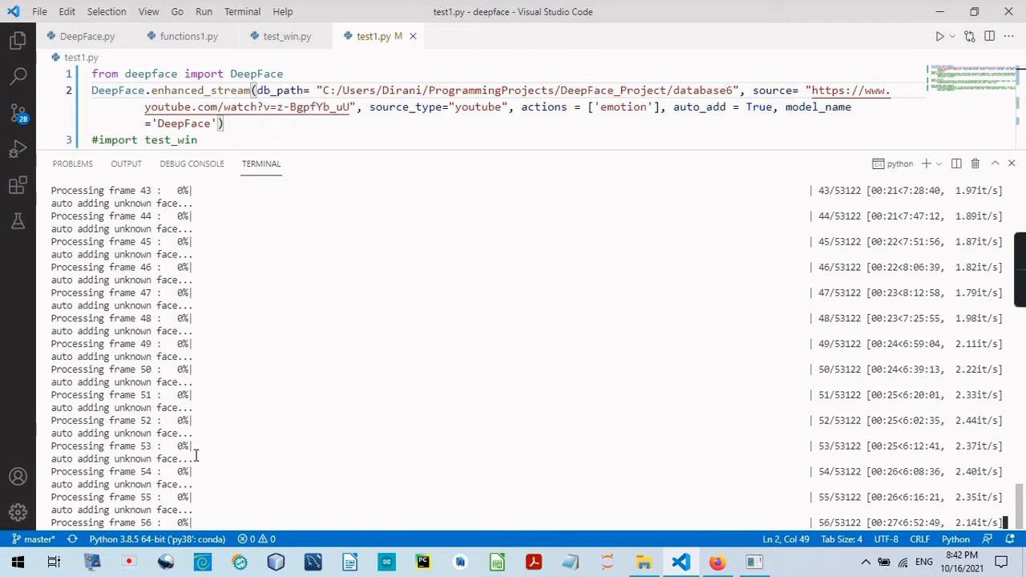
pyautogui.moveTo(589, 481)
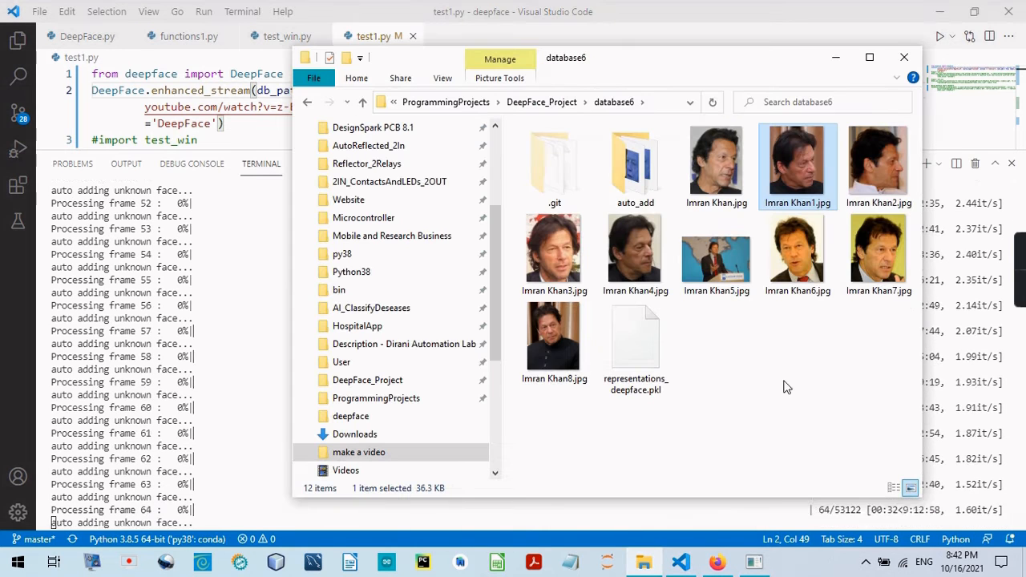
# Open database6's auto_add folder to view the automatically saved face crops.
pyautogui.click(635, 160)
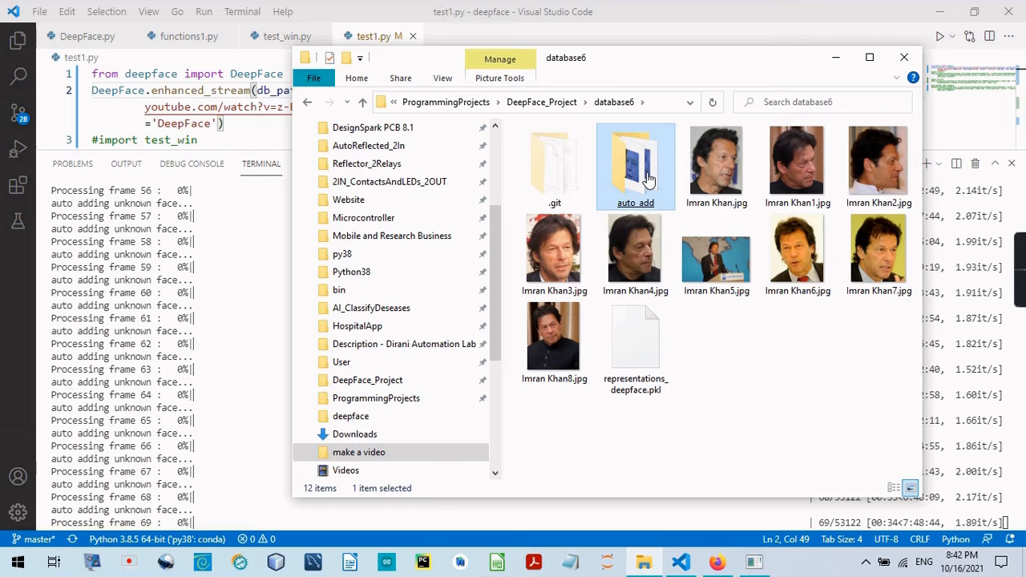
pyautogui.doubleClick(635, 160)
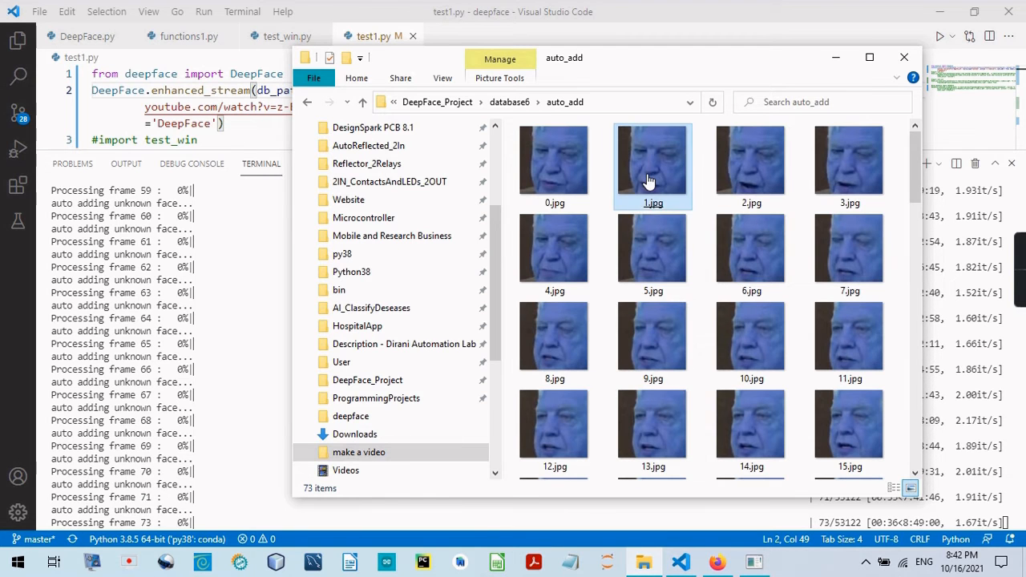
pyautogui.click(653, 341)
pyautogui.write('prepend_imgs_names(imgs_path = "", name = "")')
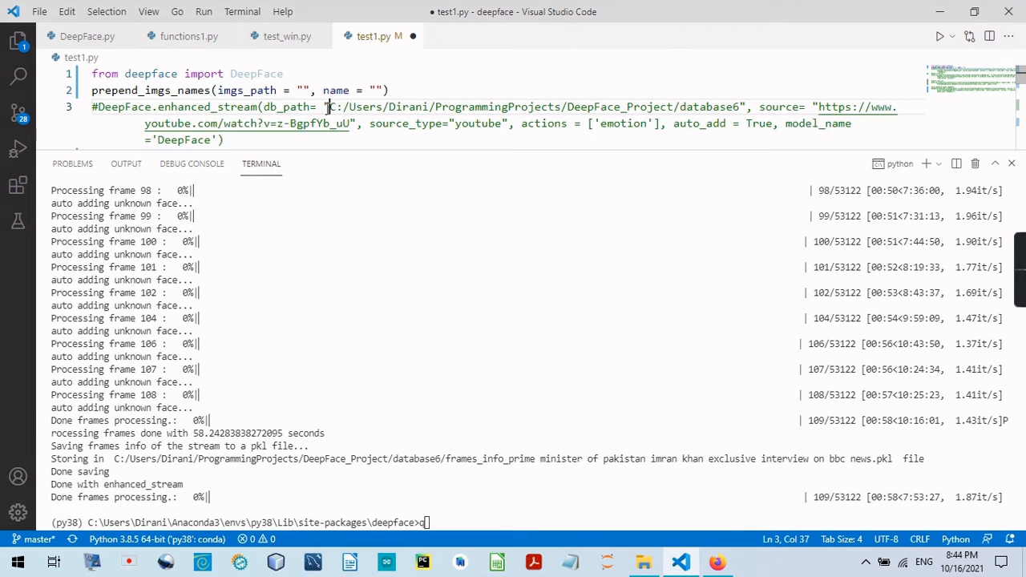
# Point prepend_imgs_names at database6/auto_add with name 'bcc reporter' and run test1.py.
pyautogui.moveTo(327, 106); pyautogui.dragTo(639, 106)
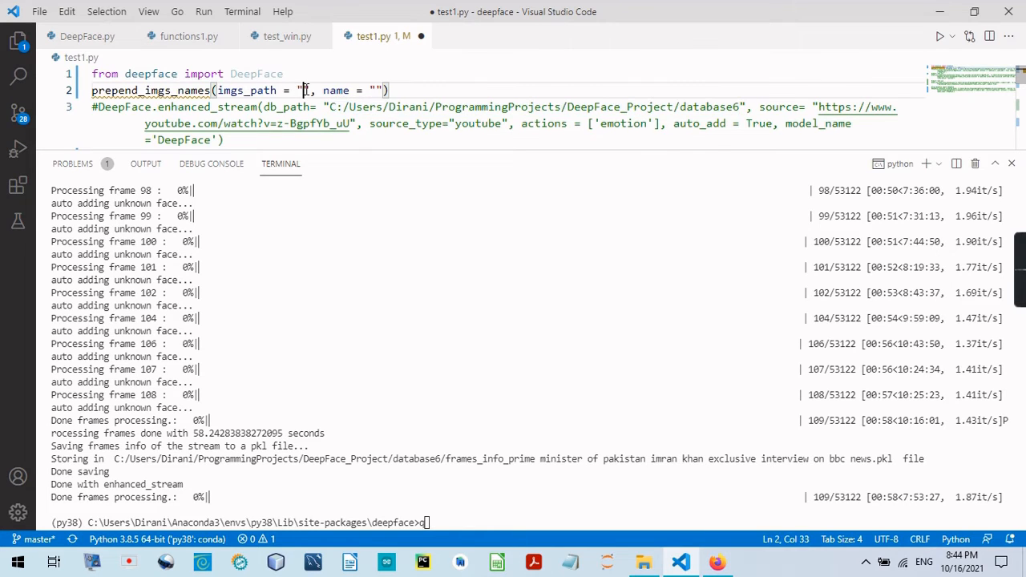
pyautogui.write('C:/Users/Dirani/ProgrammingProjects/DeepFace_Project/database6/auto_add')
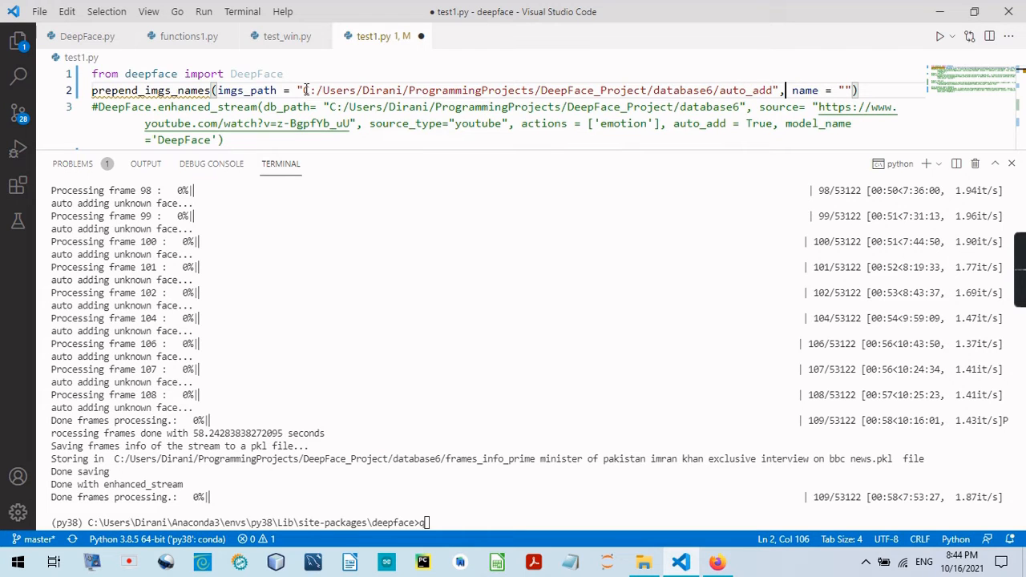
pyautogui.write('bcd')
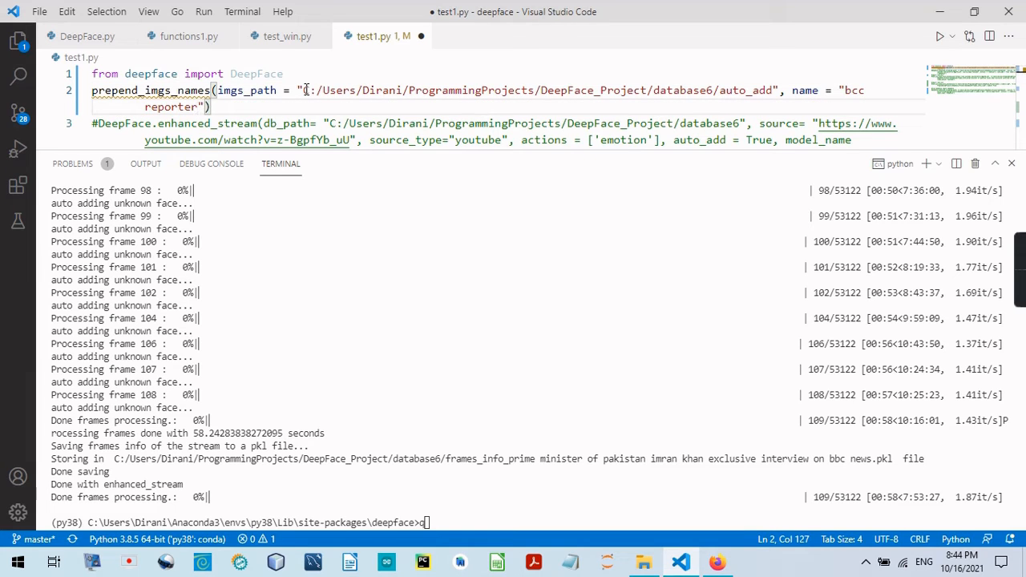
pyautogui.doubleClick(151, 89)
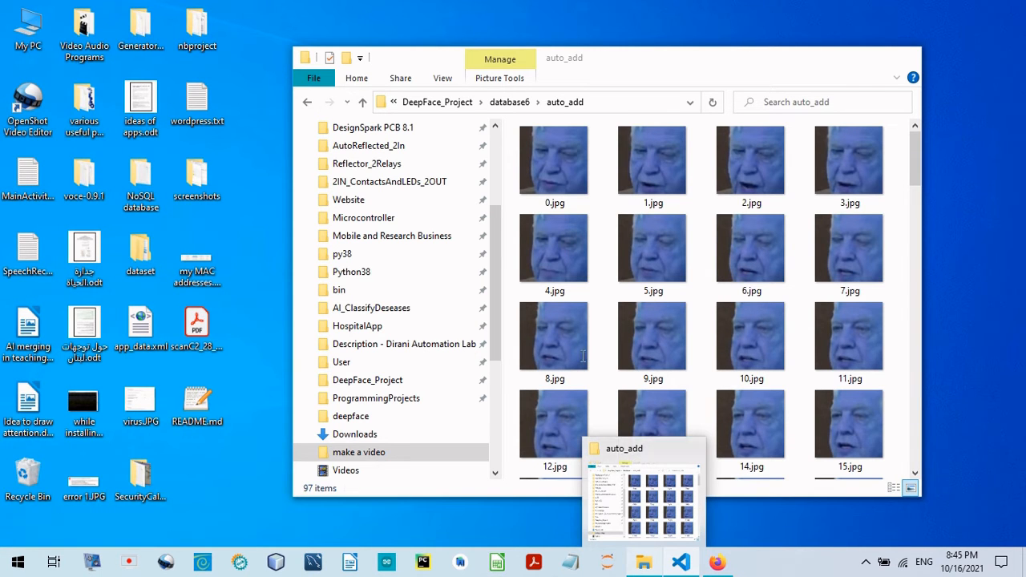
pyautogui.click(680, 561)
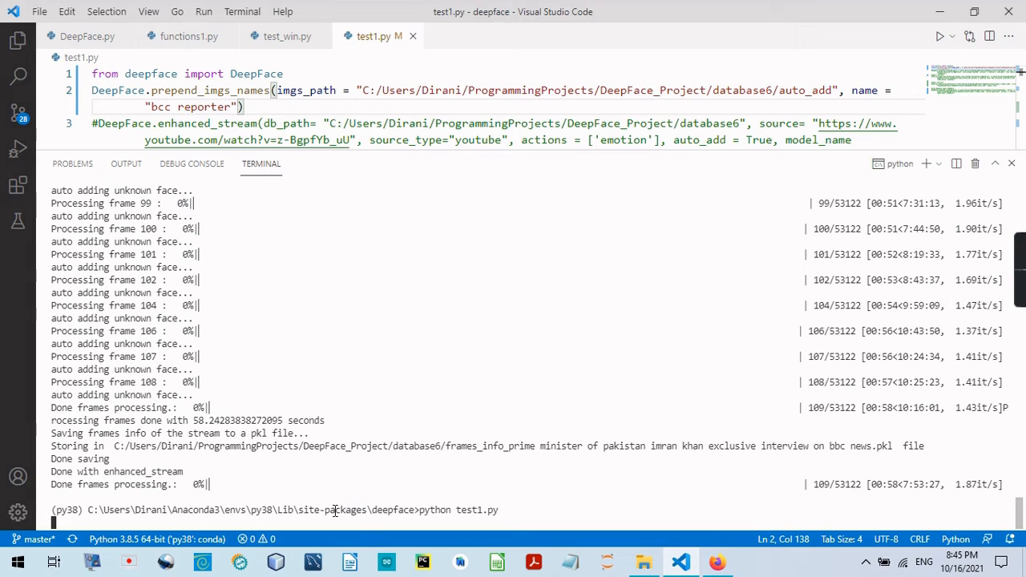
pyautogui.moveTo(439, 515)
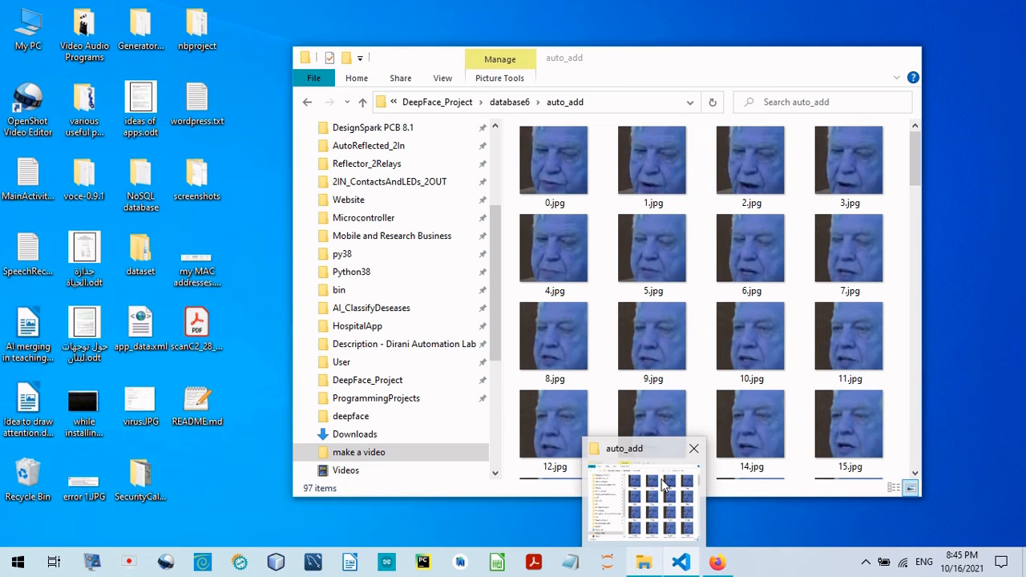
# Review the bcc reporter thumbnails, delete a stray image, and rename the folder with 'bbc'.
pyautogui.click(681, 561)
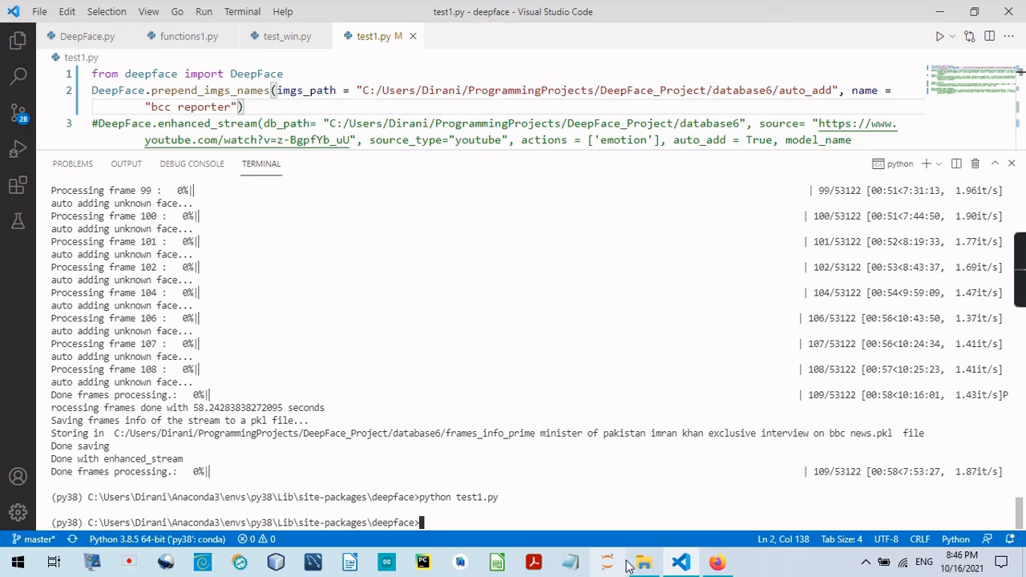
pyautogui.click(643, 561)
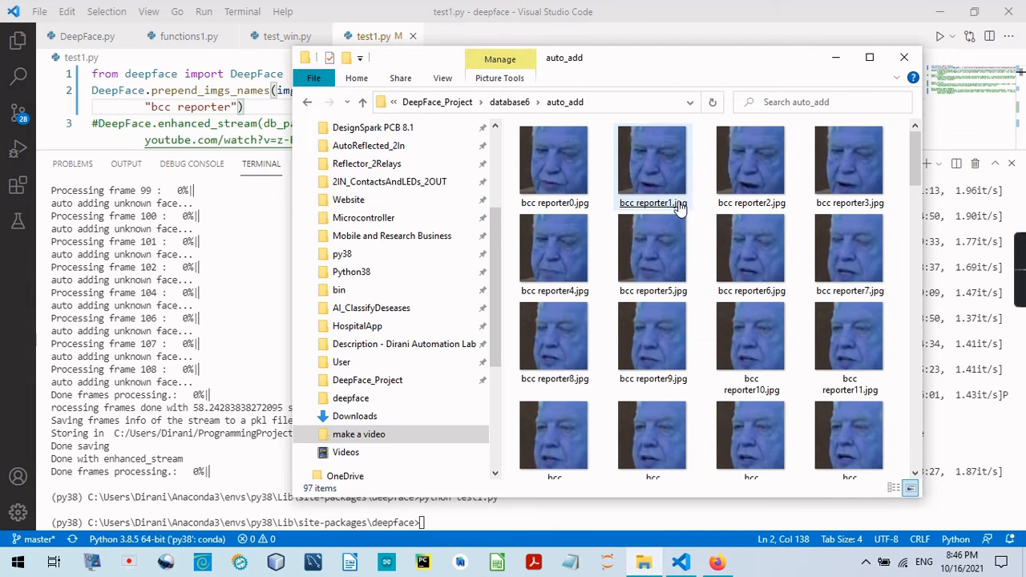
pyautogui.scroll(-3)
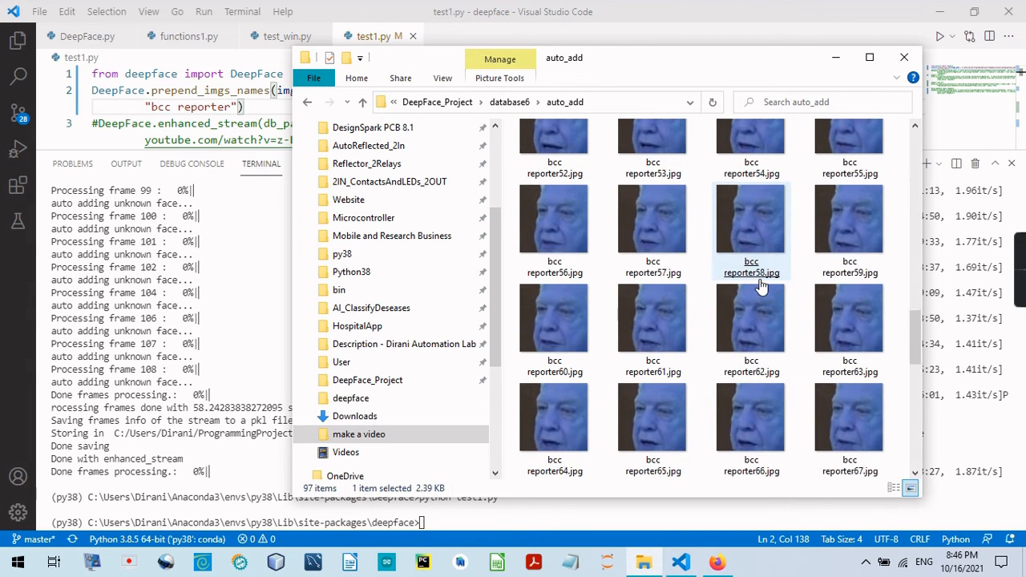
pyautogui.scroll(-3)
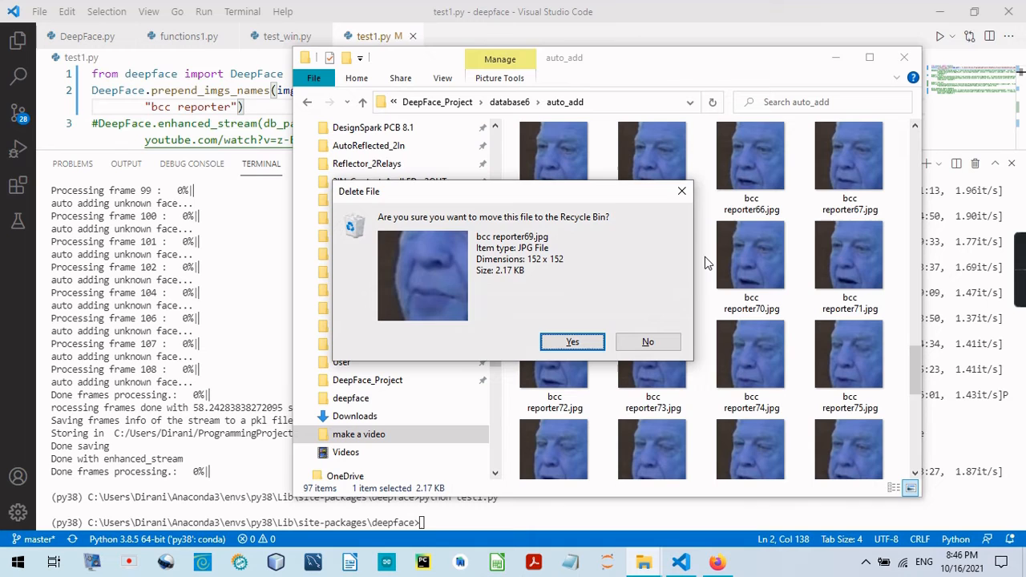
pyautogui.click(573, 341)
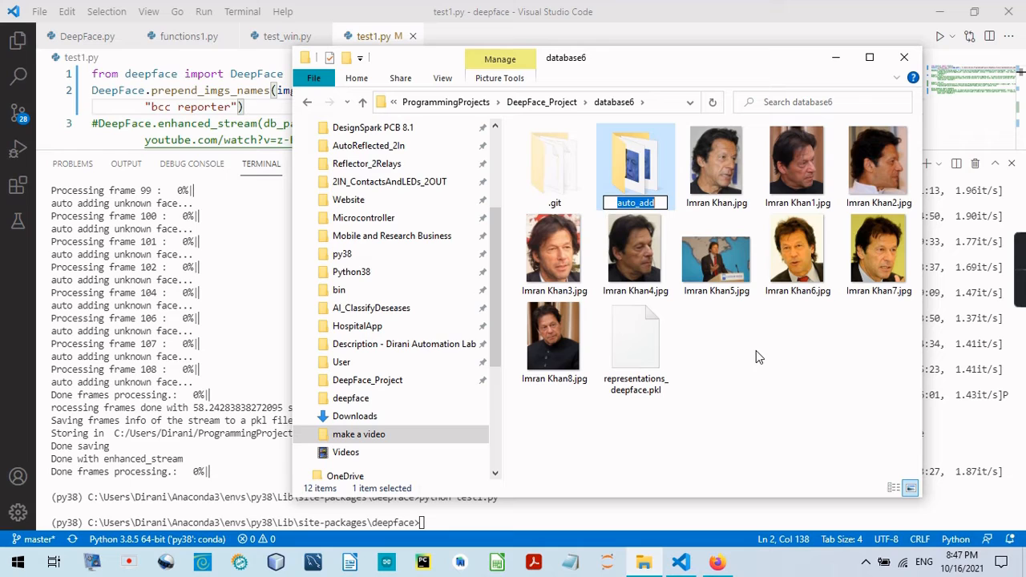
pyautogui.write('bbc')
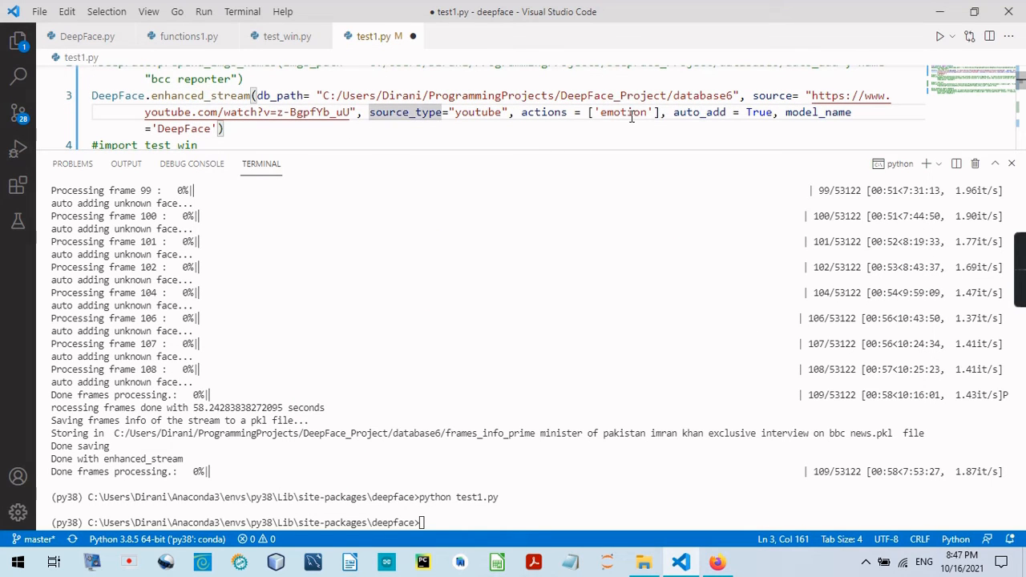
# Re-enable enhanced_stream with auto_add, save test1.py, and rerun it to rebuild embeddings.
pyautogui.doubleClick(699, 111)
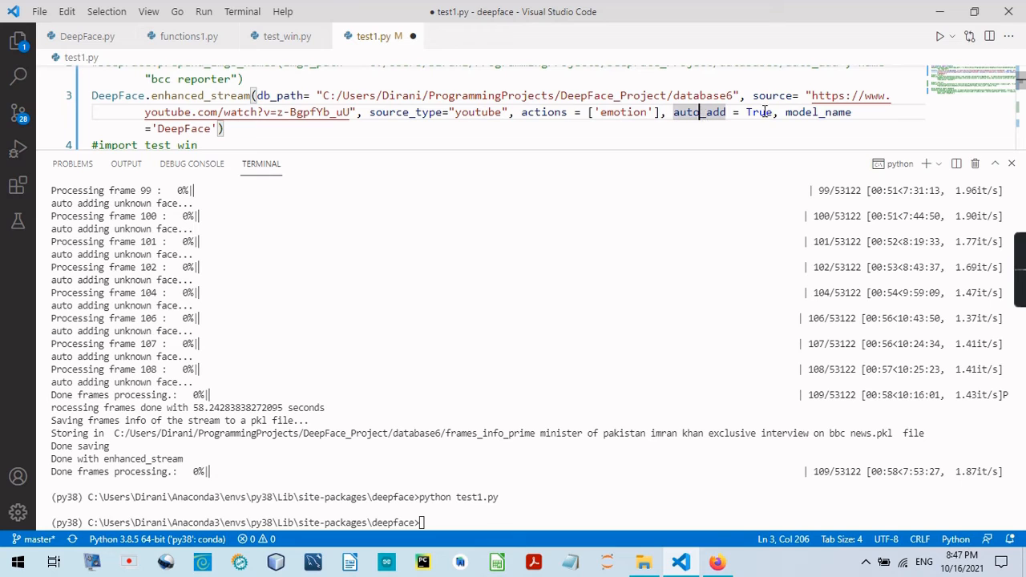
pyautogui.doubleClick(759, 111)
pyautogui.write('python test1.py')
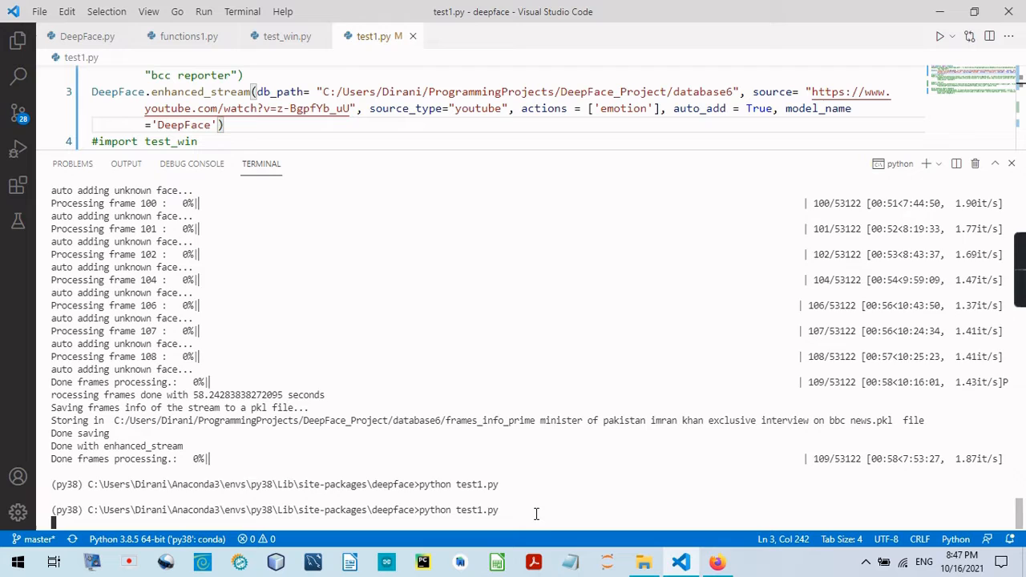
pyautogui.press('ctrl+c')
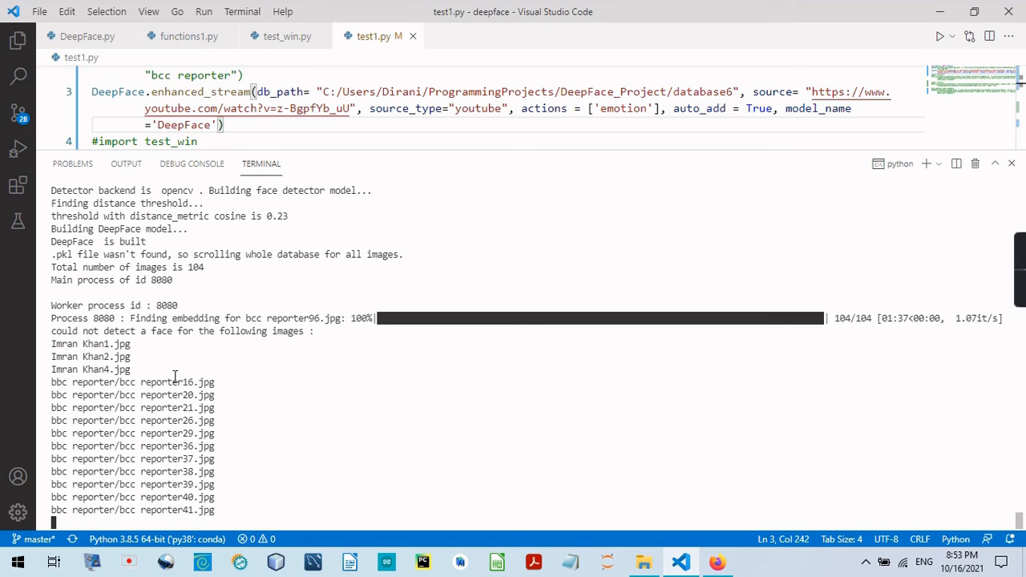
pyautogui.moveTo(202, 423)
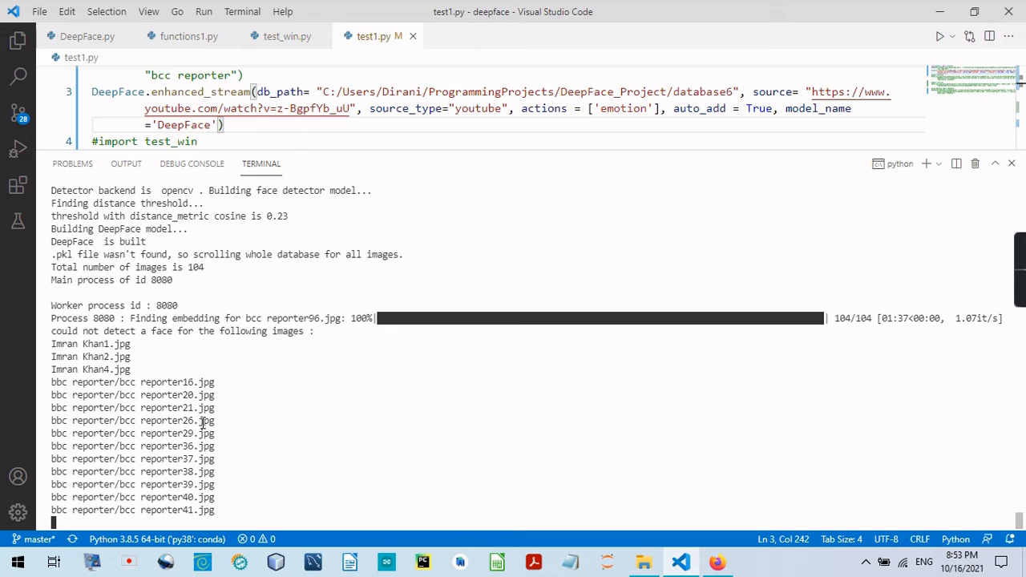
# Scroll to the format list and enter index 6 for 854×480 mp4.
pyautogui.scroll(-3)
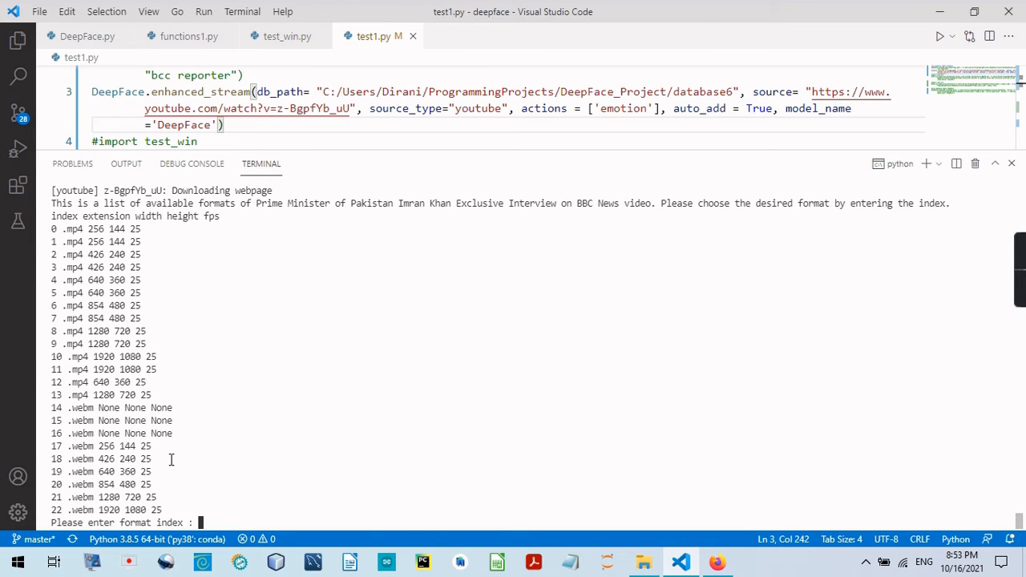
pyautogui.moveTo(46, 311)
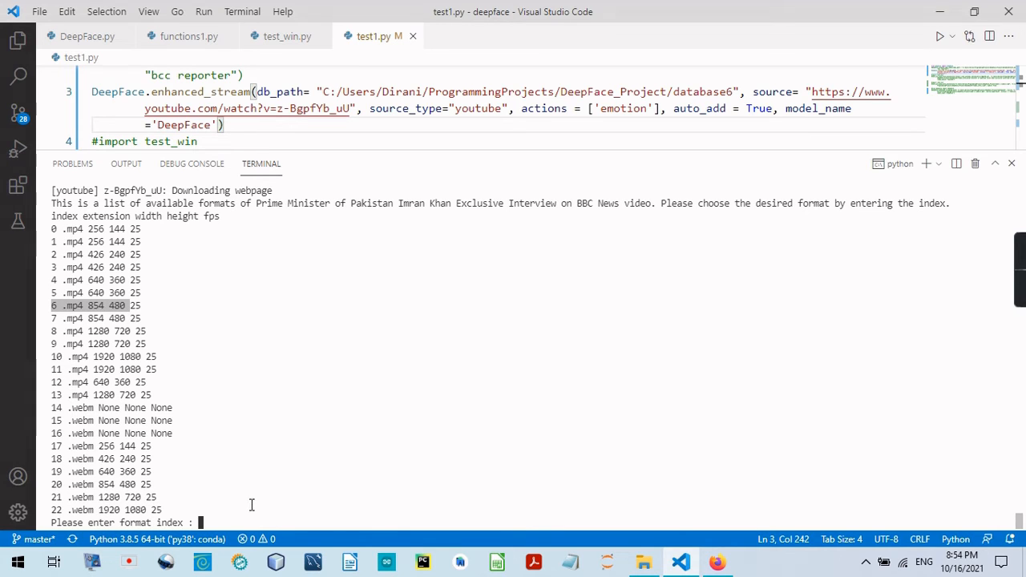
pyautogui.write('6')
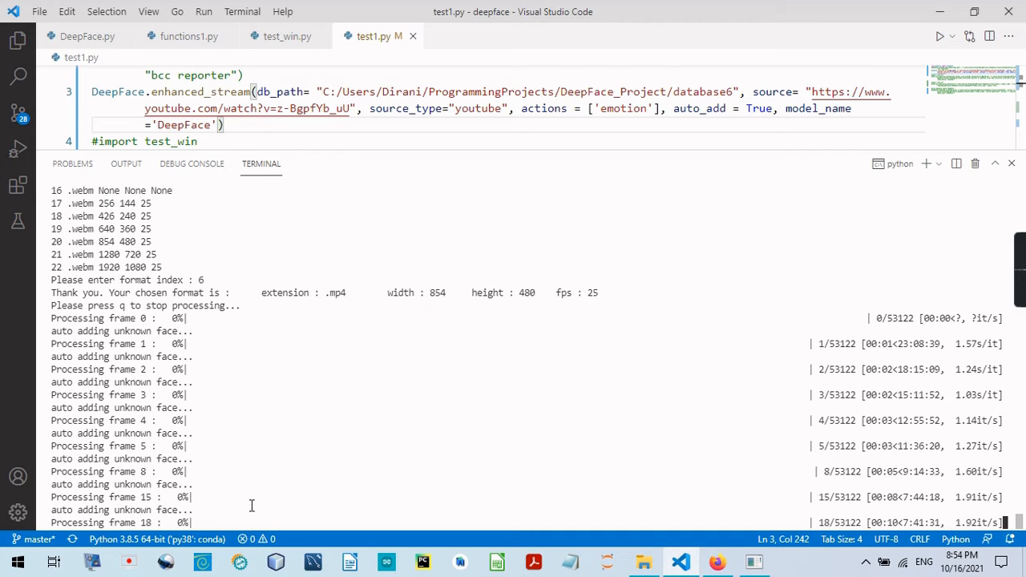
# Follow the terminal until the stream ends after 601 frames and saves the frames info pkl.
pyautogui.scroll(-3)
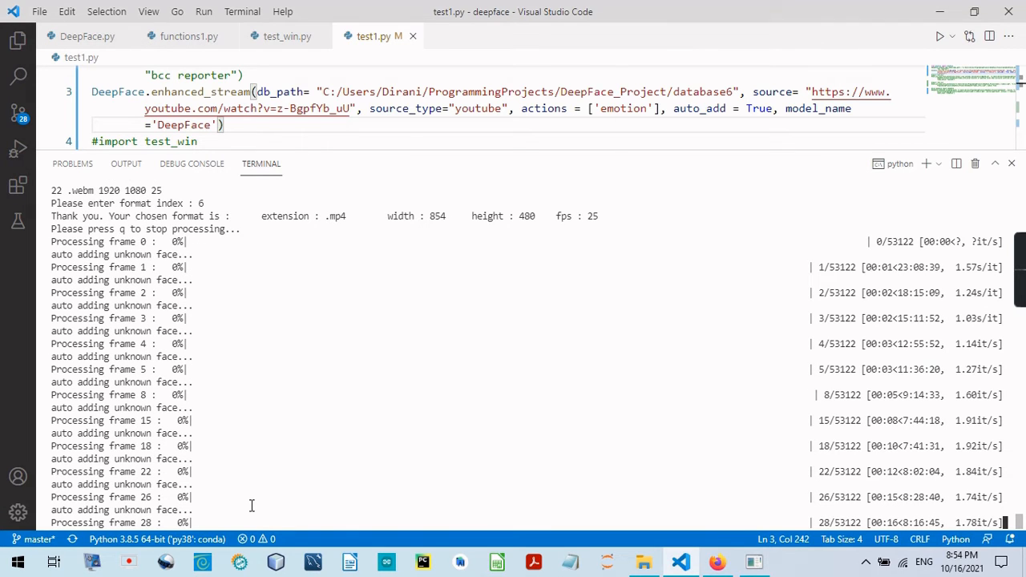
pyautogui.scroll(-3)
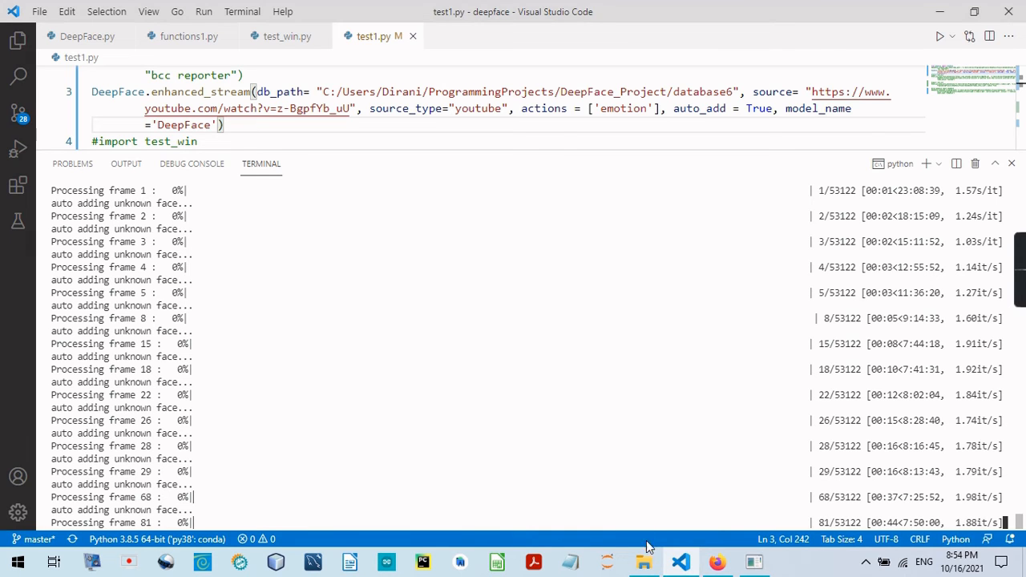
pyautogui.click(644, 560)
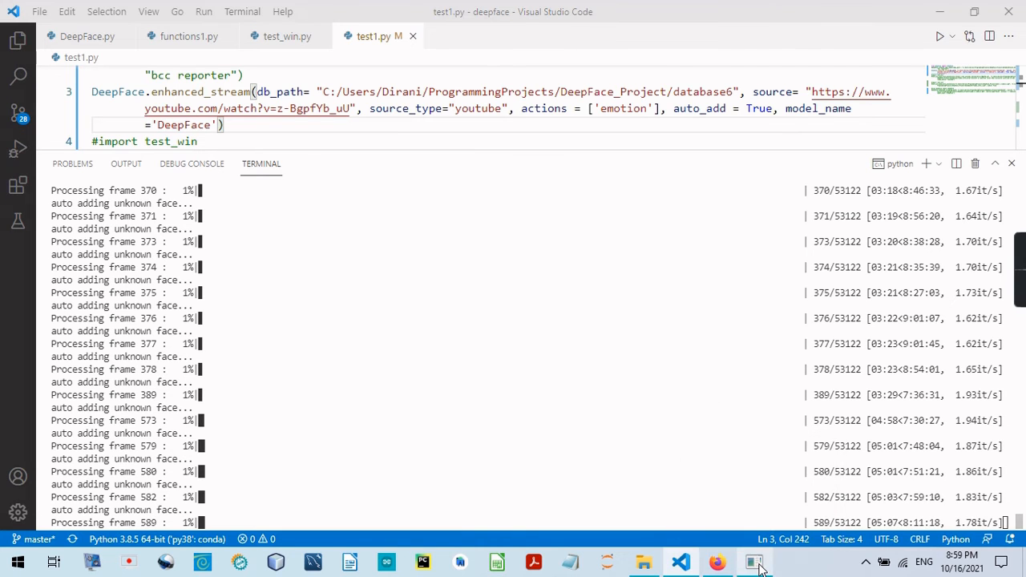
pyautogui.click(756, 561)
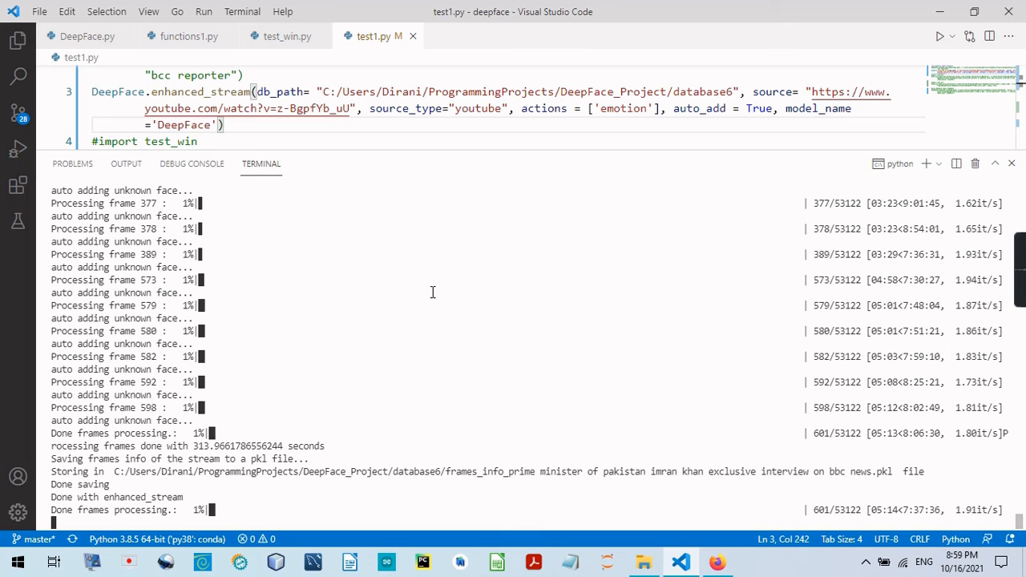
pyautogui.moveTo(561, 239)
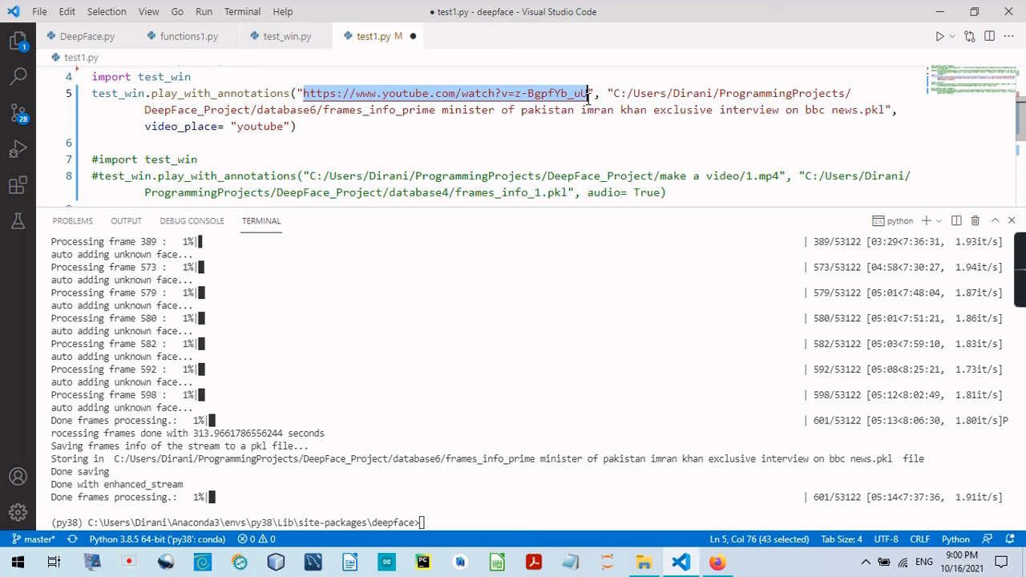
pyautogui.moveTo(586, 93)
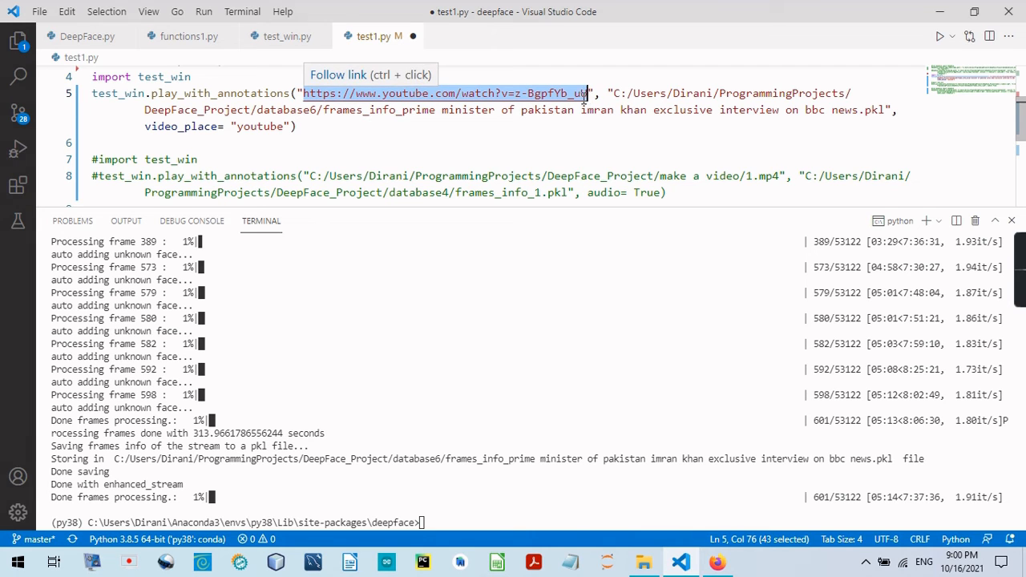
# Give play_with_annotations the YouTube URL and frames_info pkl path, then run python test1.py.
pyautogui.moveTo(588, 93); pyautogui.dragTo(609, 110)
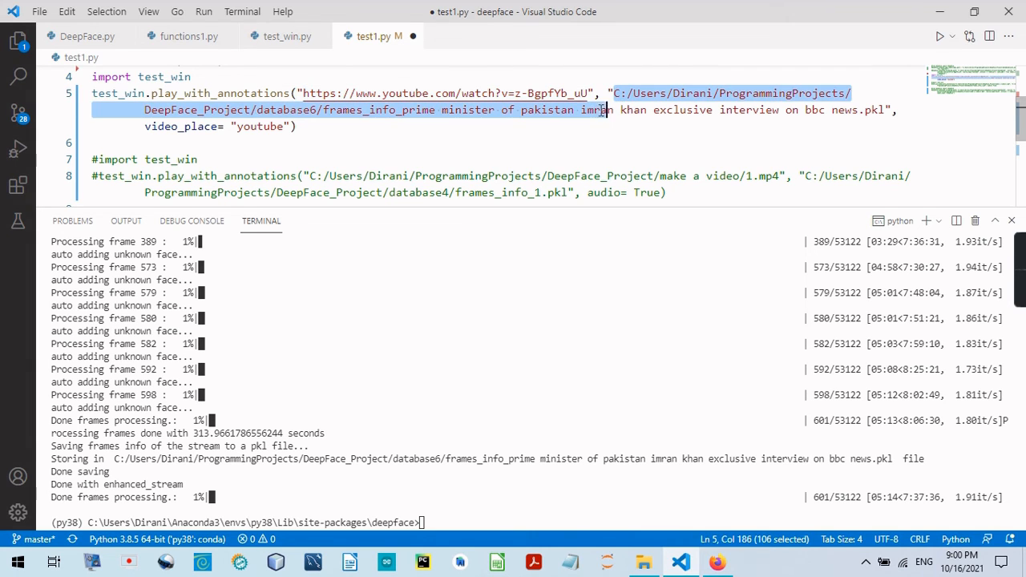
pyautogui.click(594, 109)
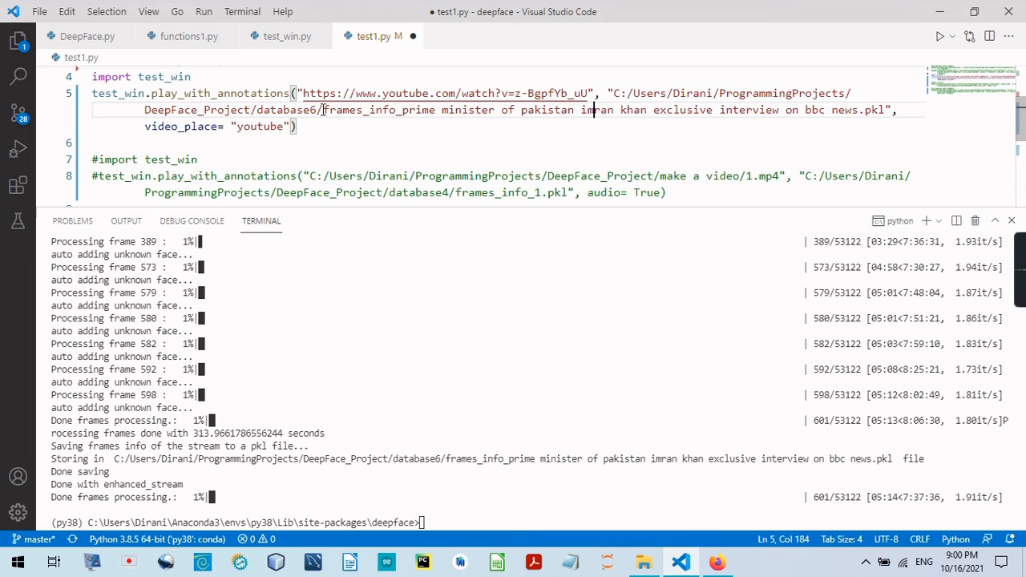
pyautogui.moveTo(323, 110); pyautogui.dragTo(882, 110)
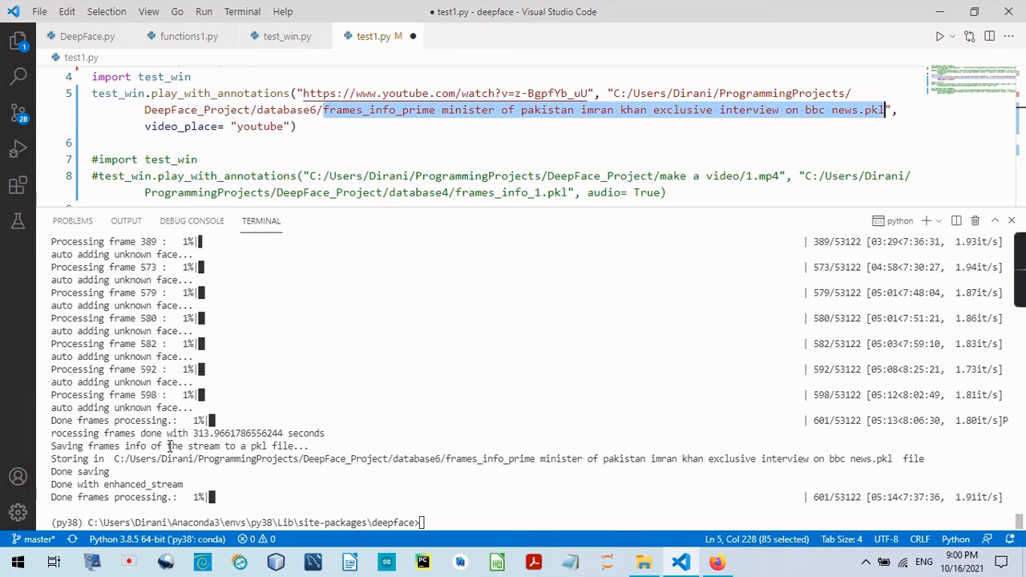
pyautogui.moveTo(227, 386)
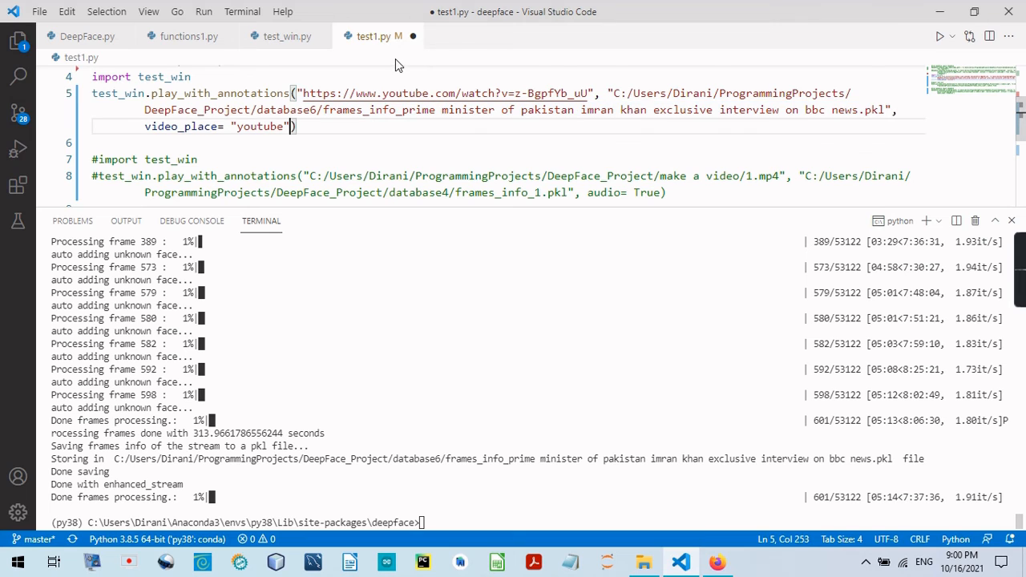
pyautogui.write('python test1.py')
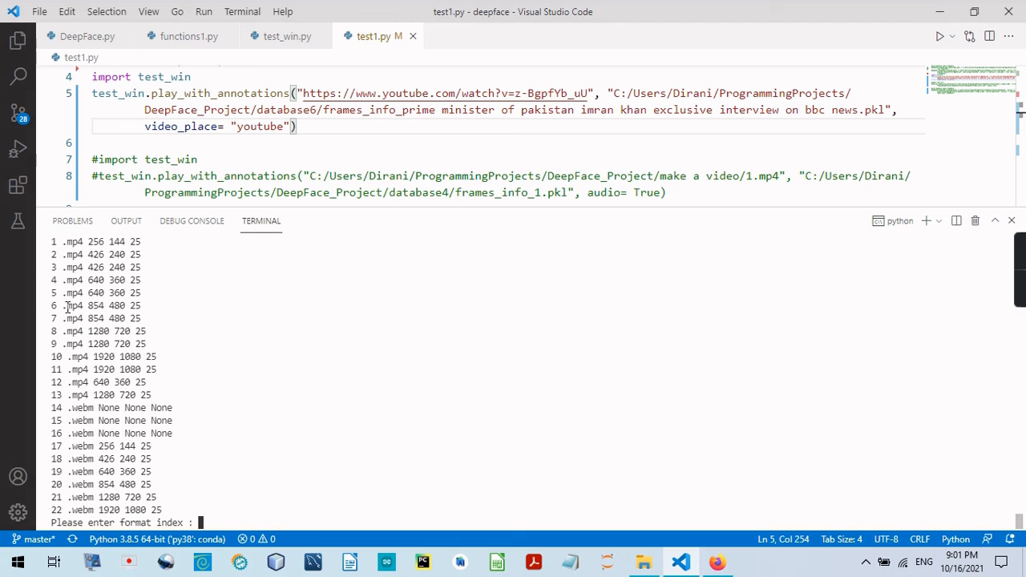
# Choose format index 6, the 854×480 mp4 at 25 fps, for playback.
pyautogui.doubleClick(96, 305)
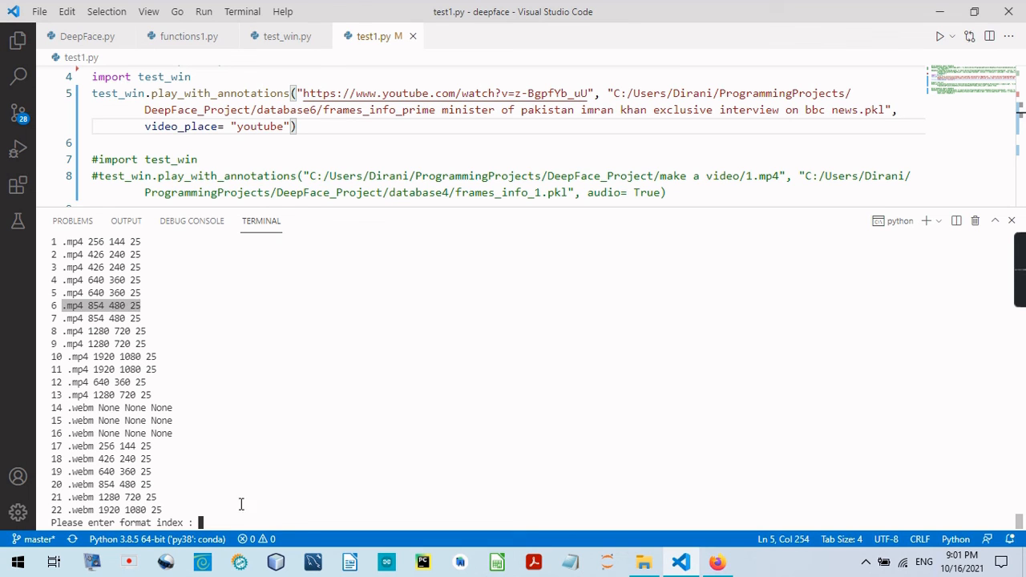
pyautogui.write('6')
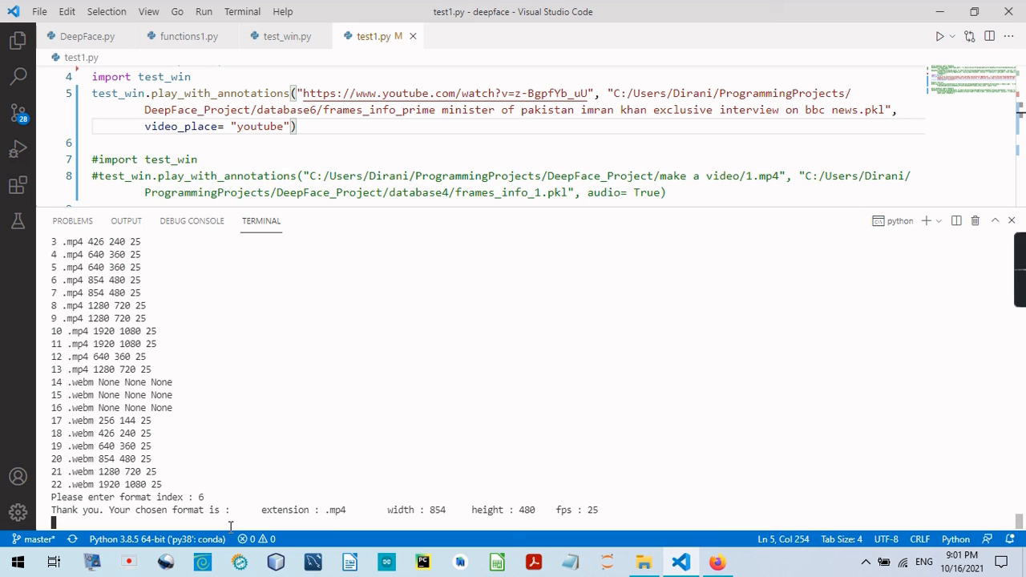